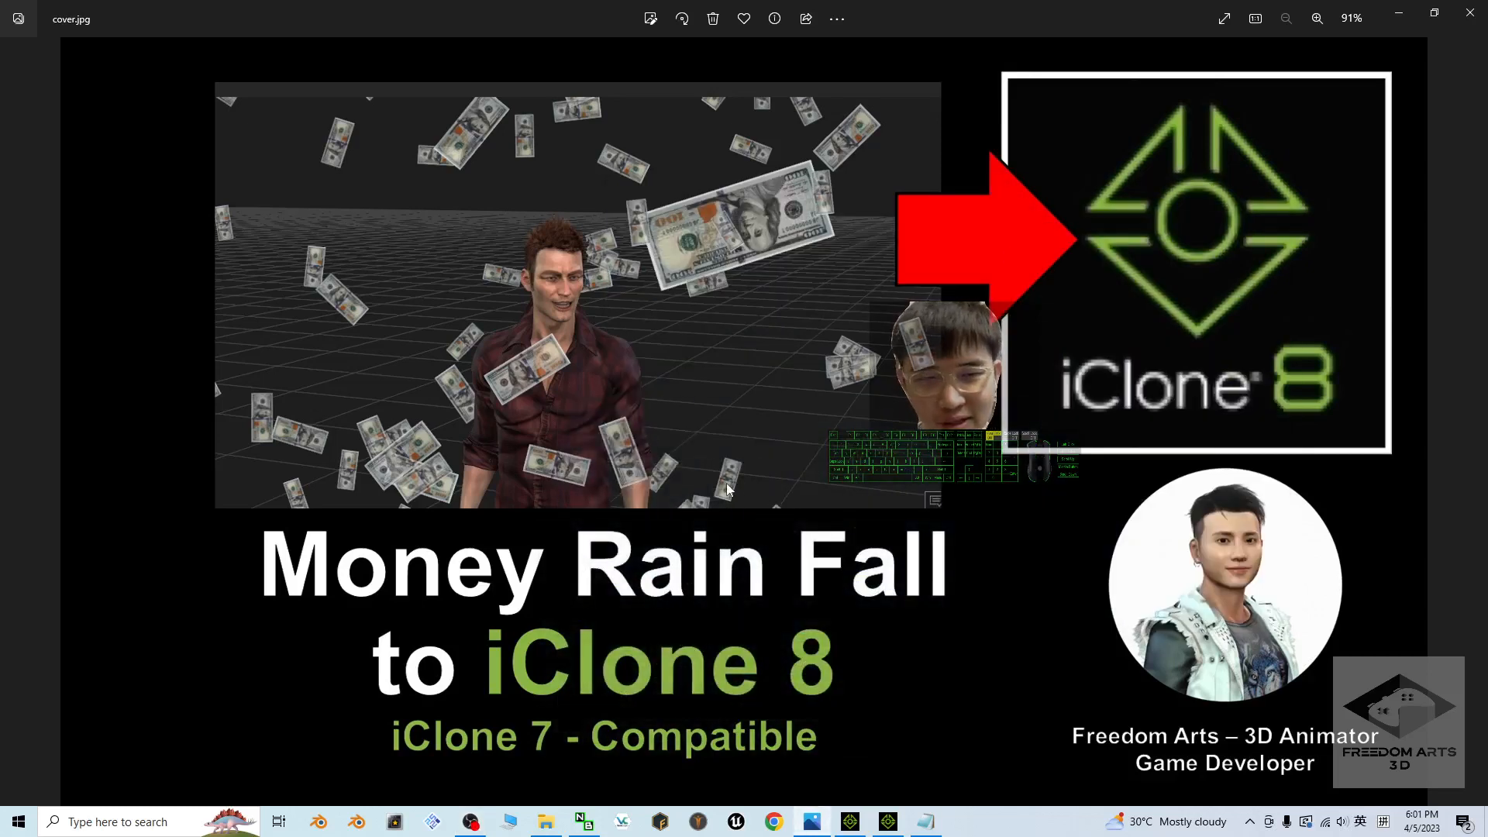
{"action": "mouse_move", "coordinate": [589, 595]}
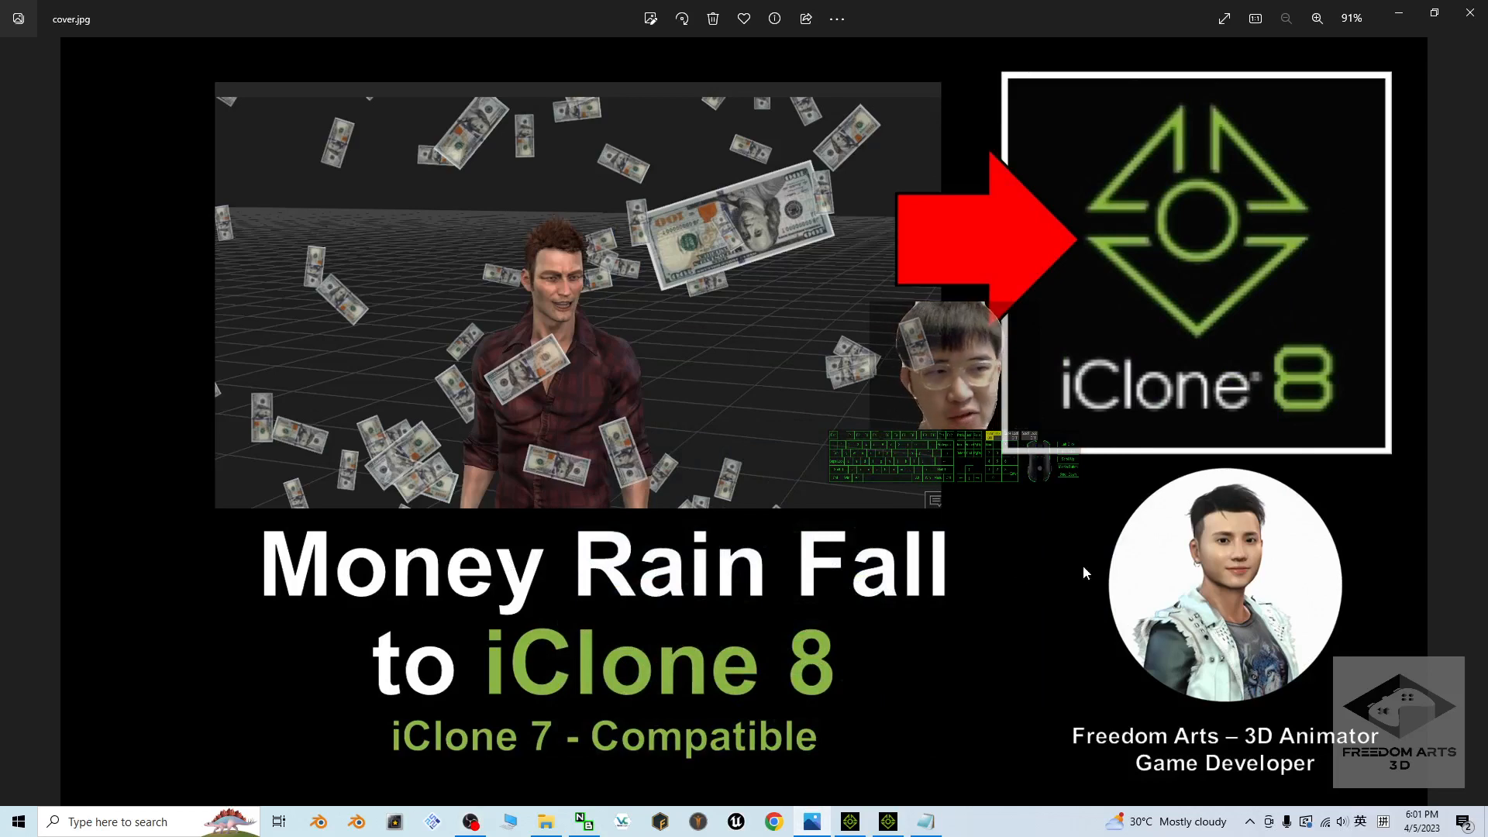
{"action": "mouse_move", "coordinate": [1072, 577]}
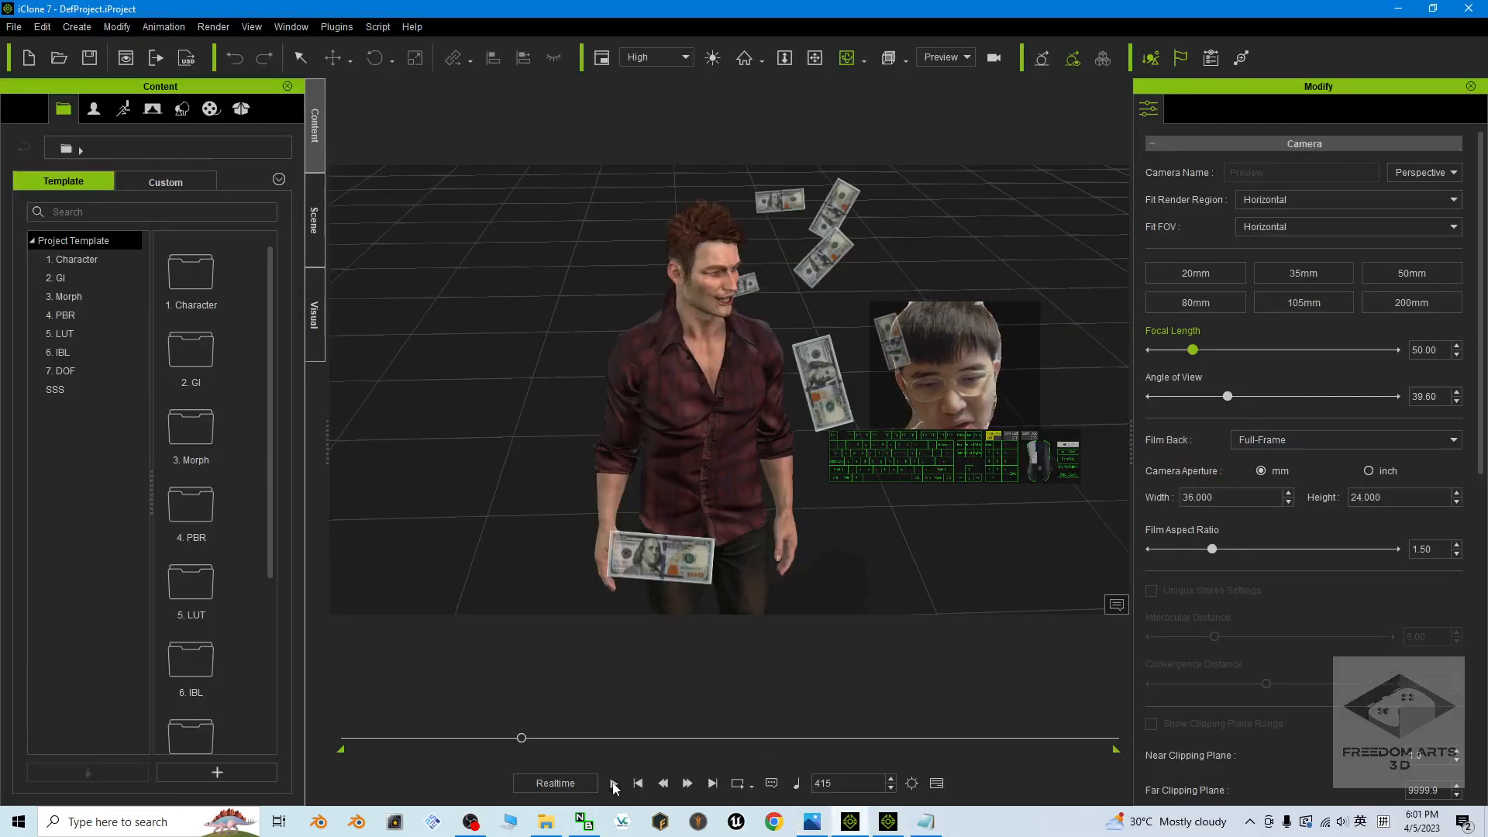
Play the money rain around the man in iClone 7, then switch to the iClone 8 window.
{"action": "left_click", "coordinate": [616, 783]}
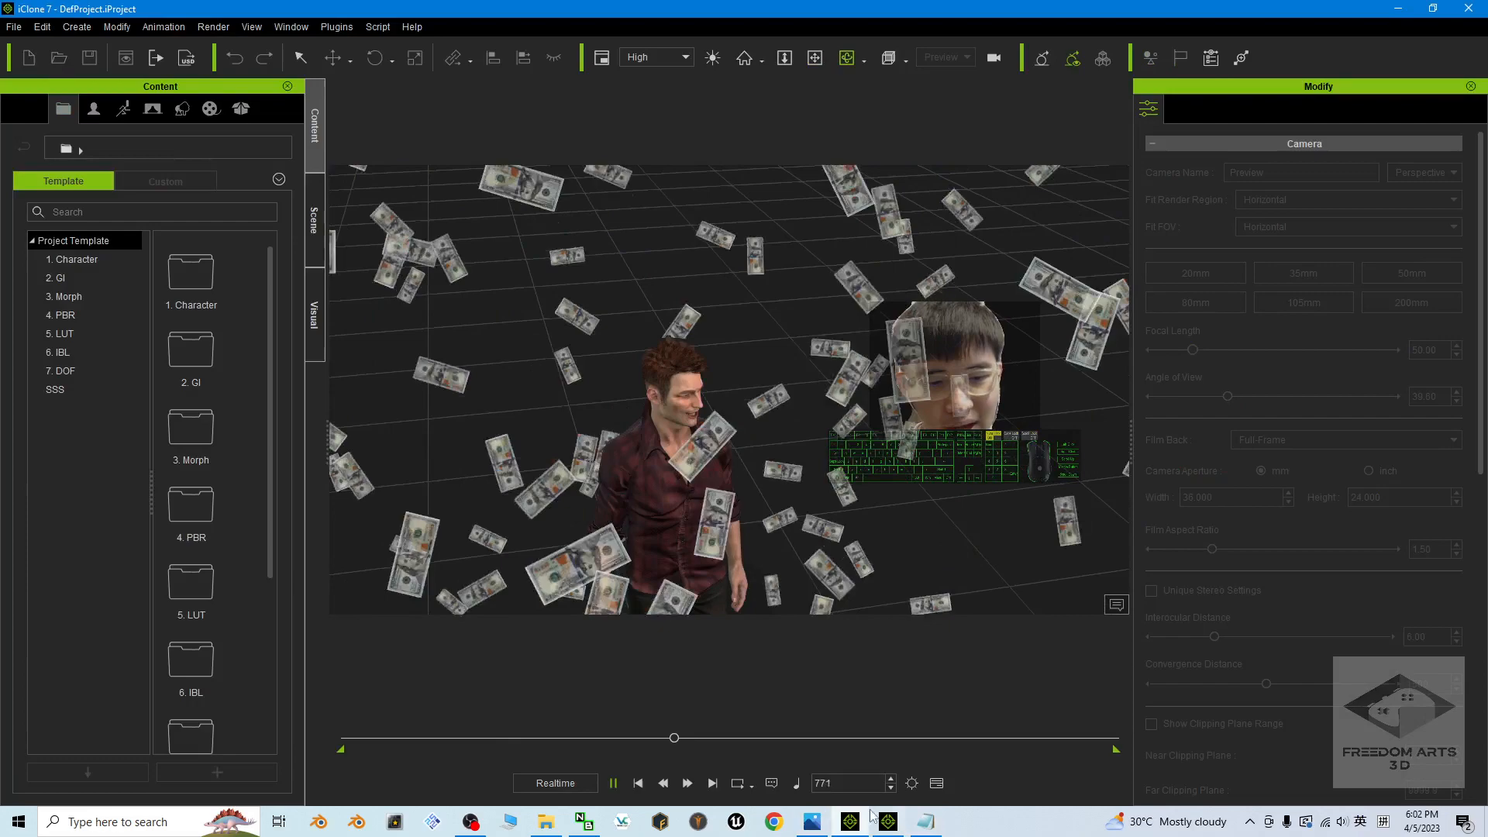
{"action": "left_click", "coordinate": [612, 783]}
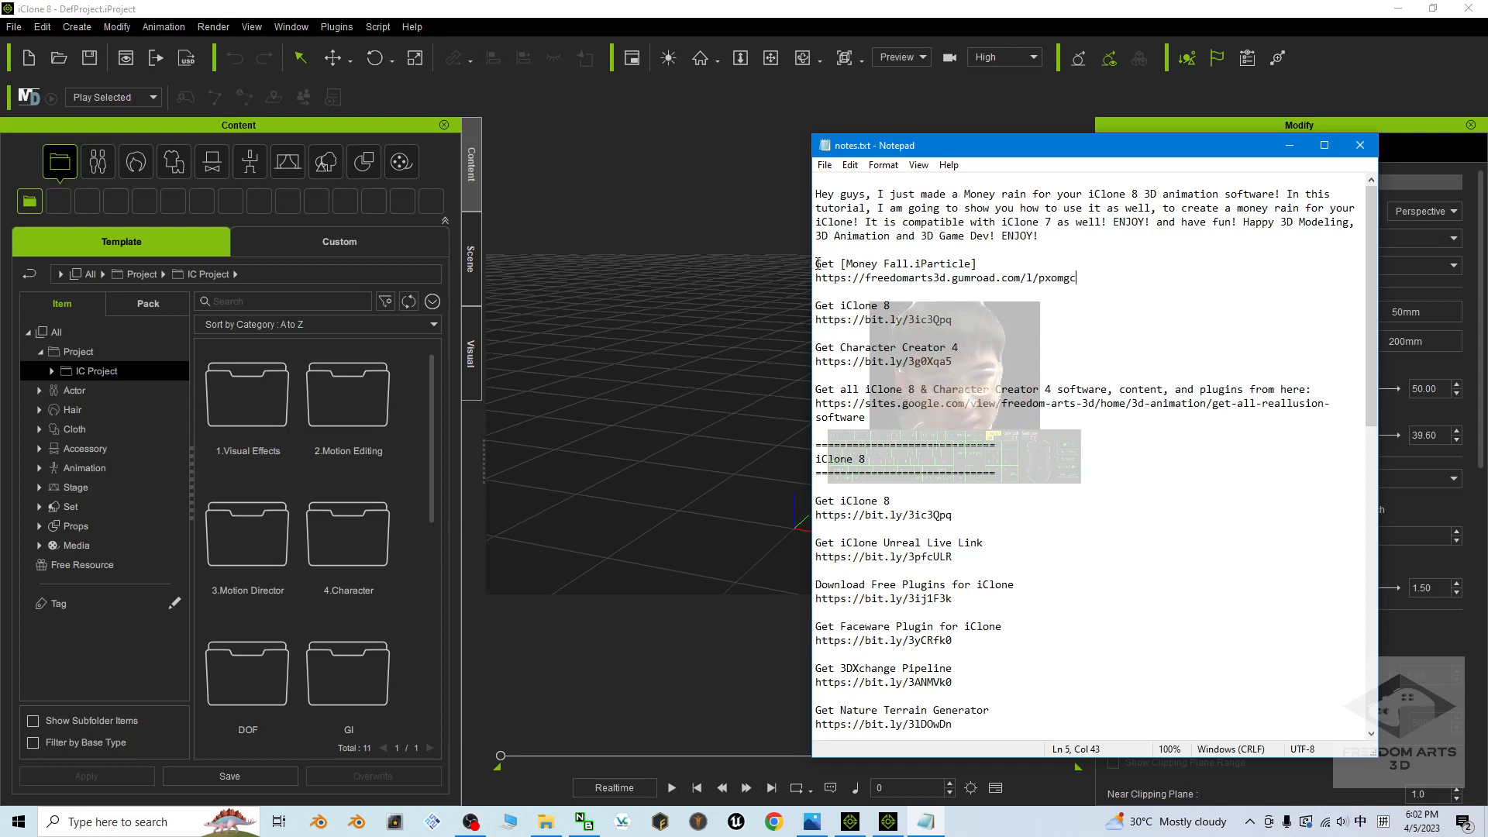
Close the notes.txt window to return to the empty iClone 8 scene.
{"action": "left_click", "coordinate": [842, 264]}
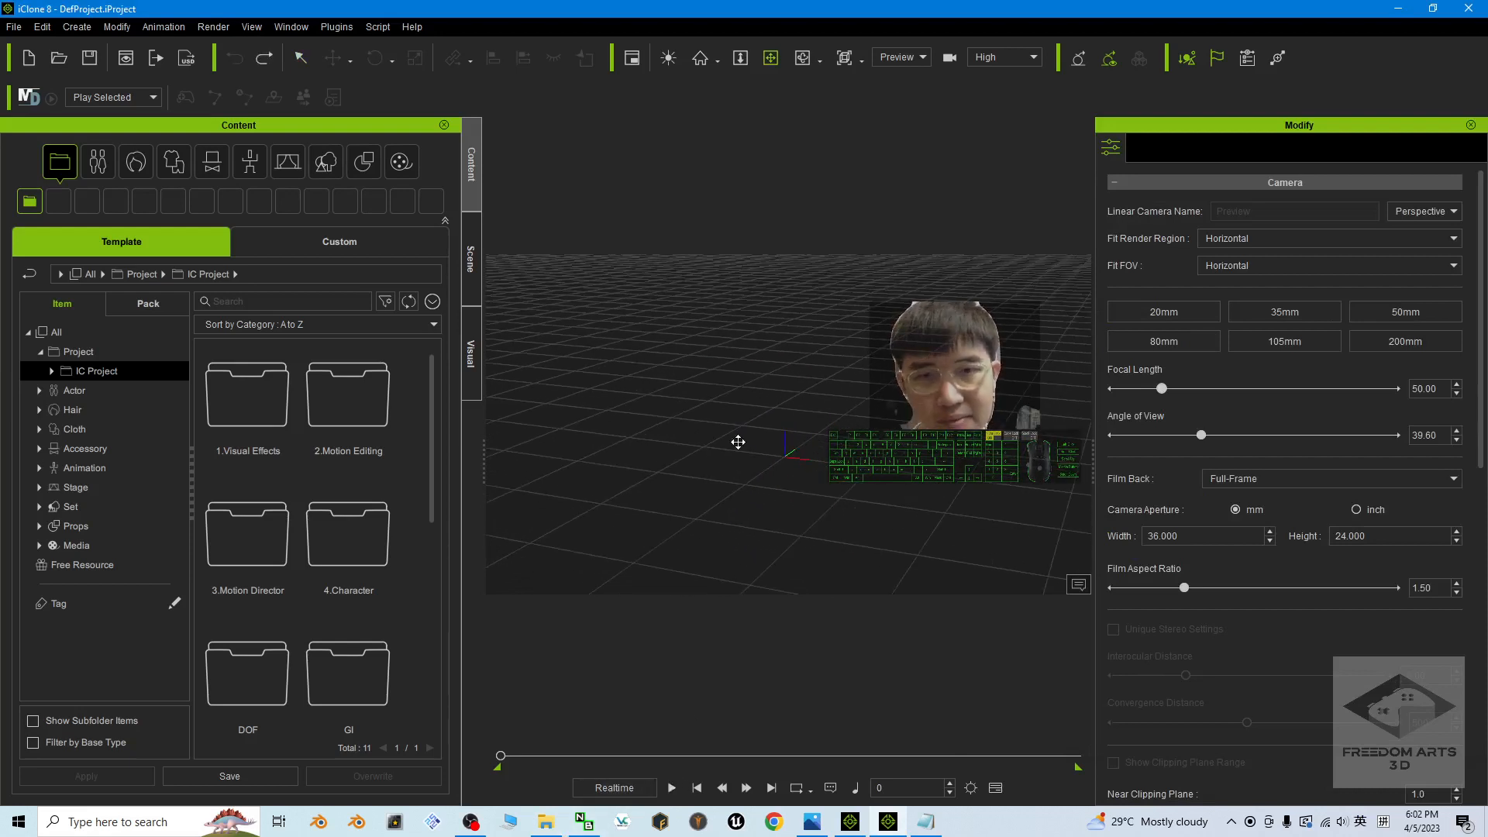
Load Money Fall.iParticle into the scene, check the Money emitter in the Scene list, and browse to Actor > Character.
{"action": "left_click", "coordinate": [545, 821]}
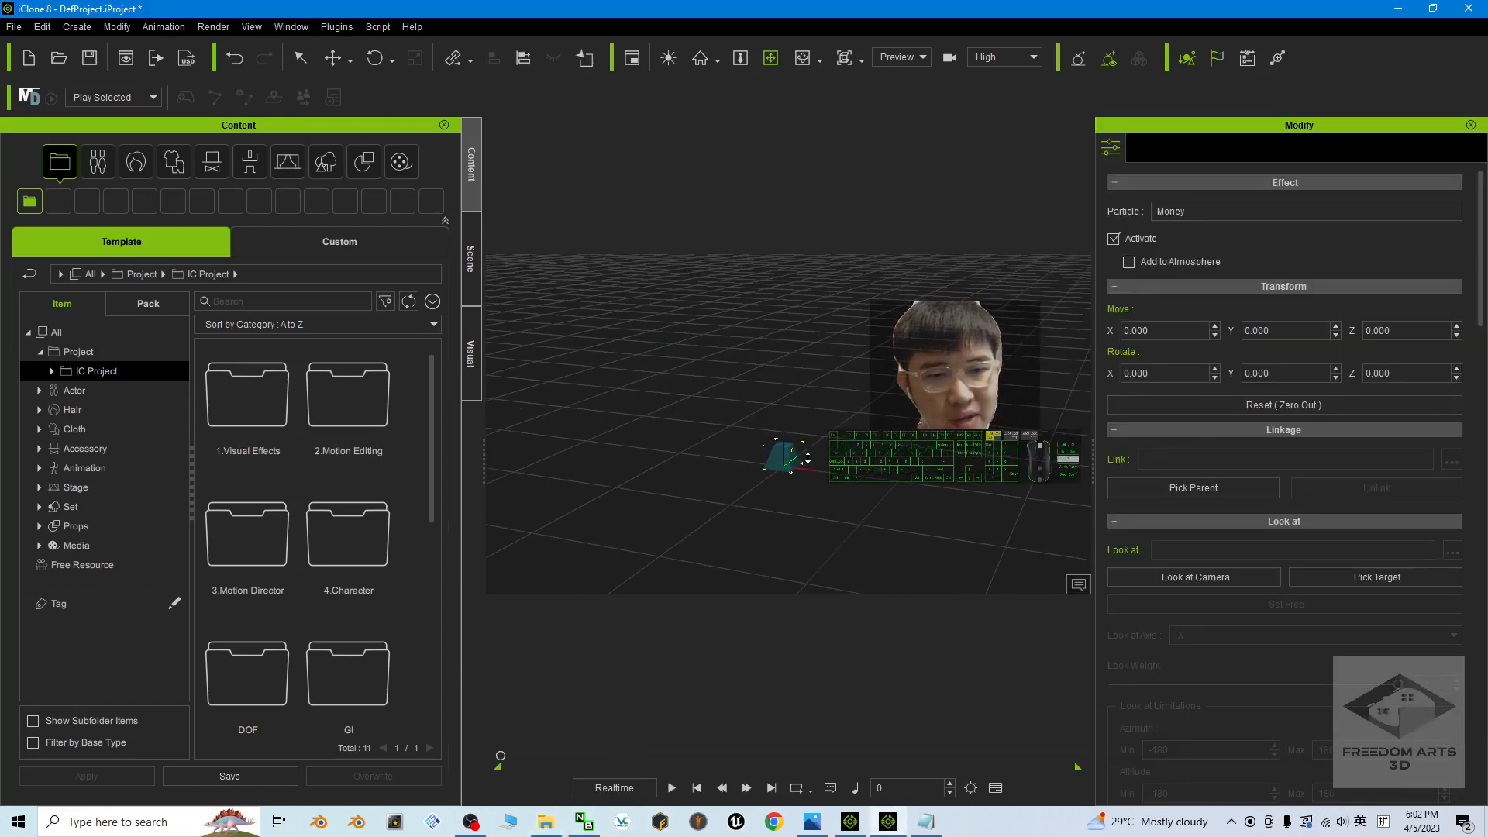
{"action": "left_click", "coordinate": [671, 787]}
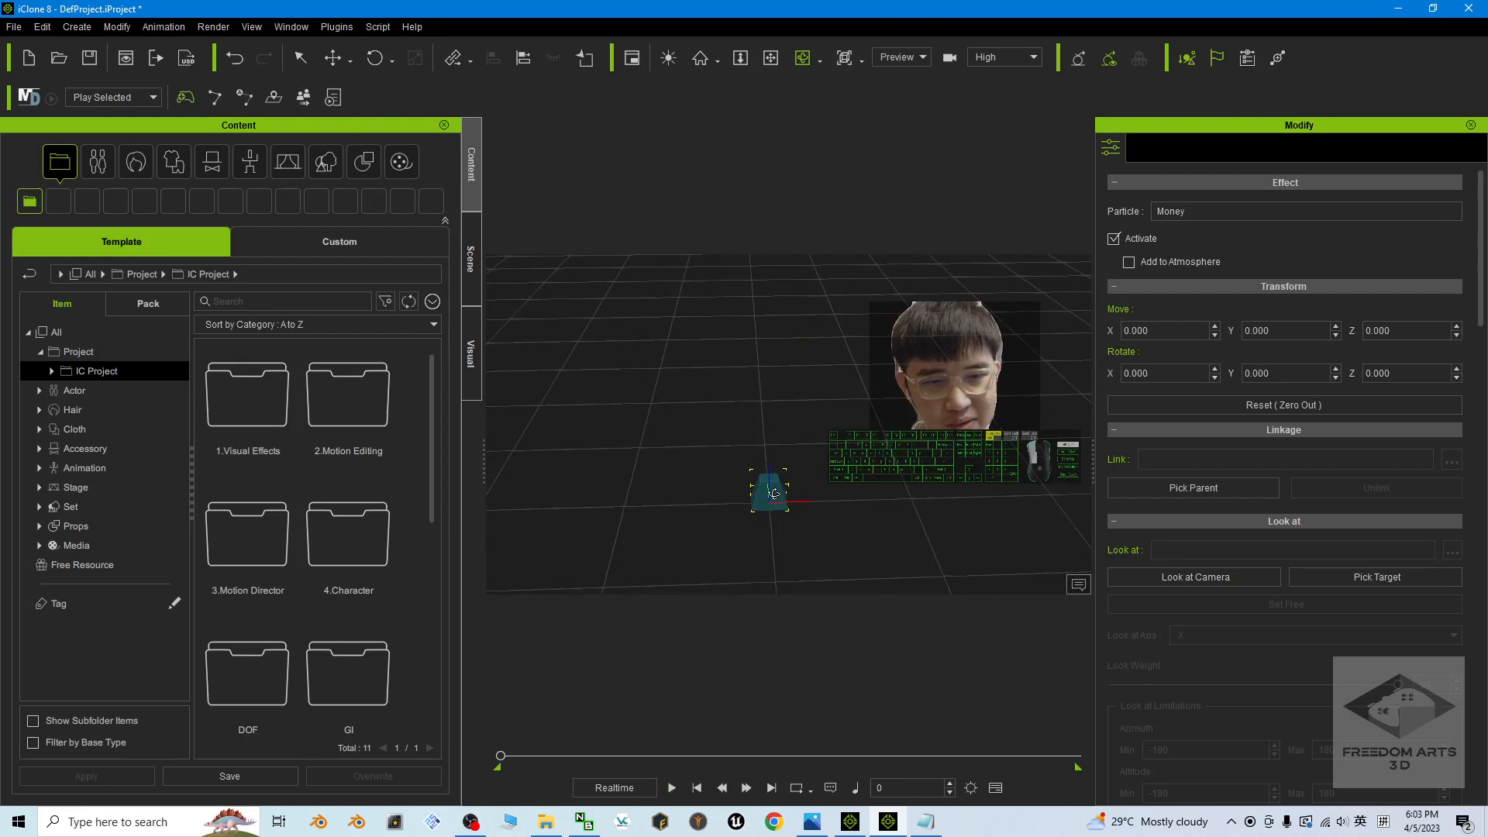
{"action": "left_click", "coordinate": [471, 266]}
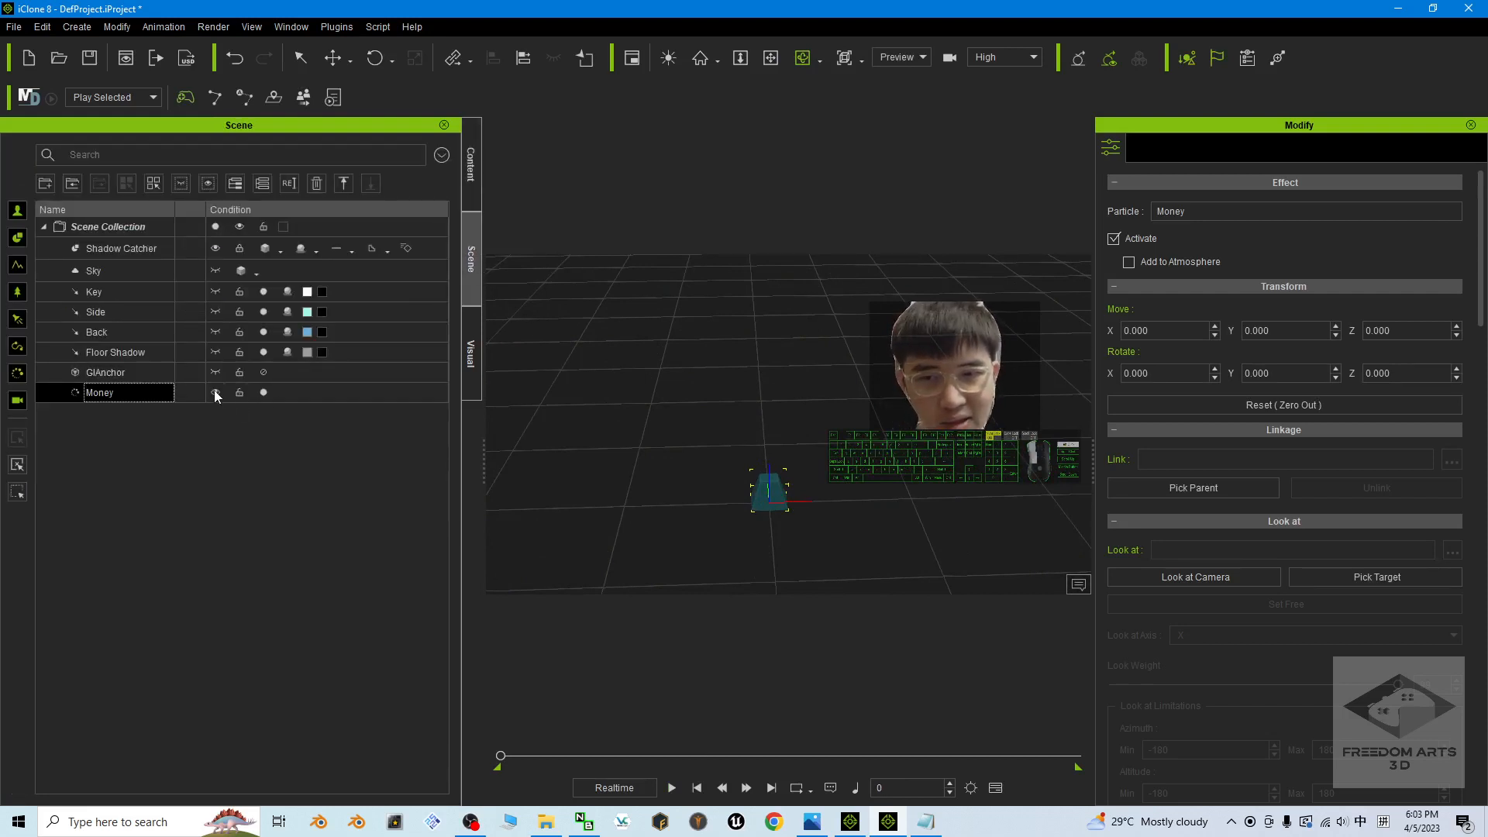
{"action": "left_click", "coordinate": [472, 162]}
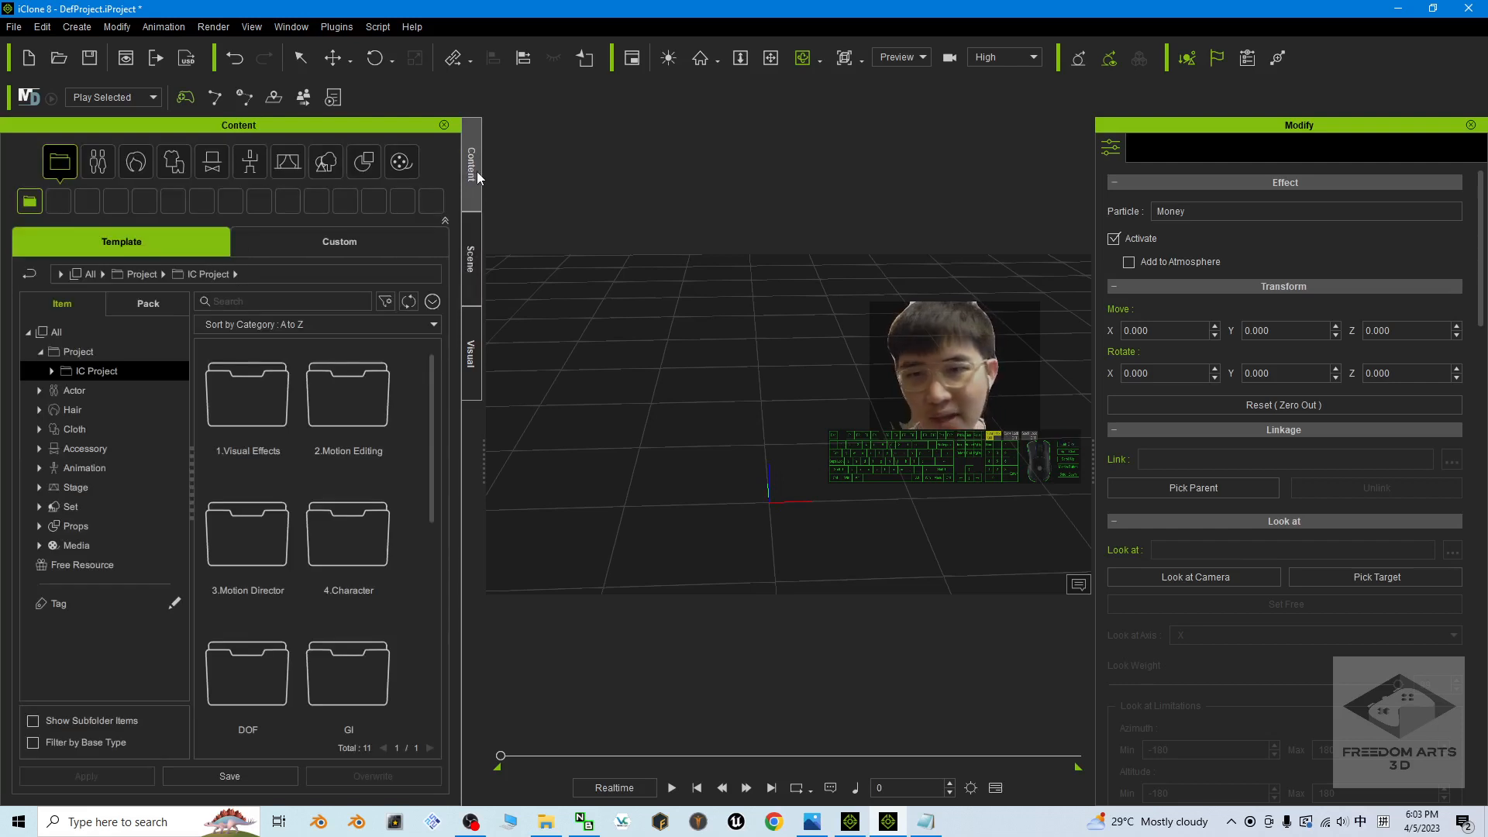
{"action": "left_click", "coordinate": [39, 390]}
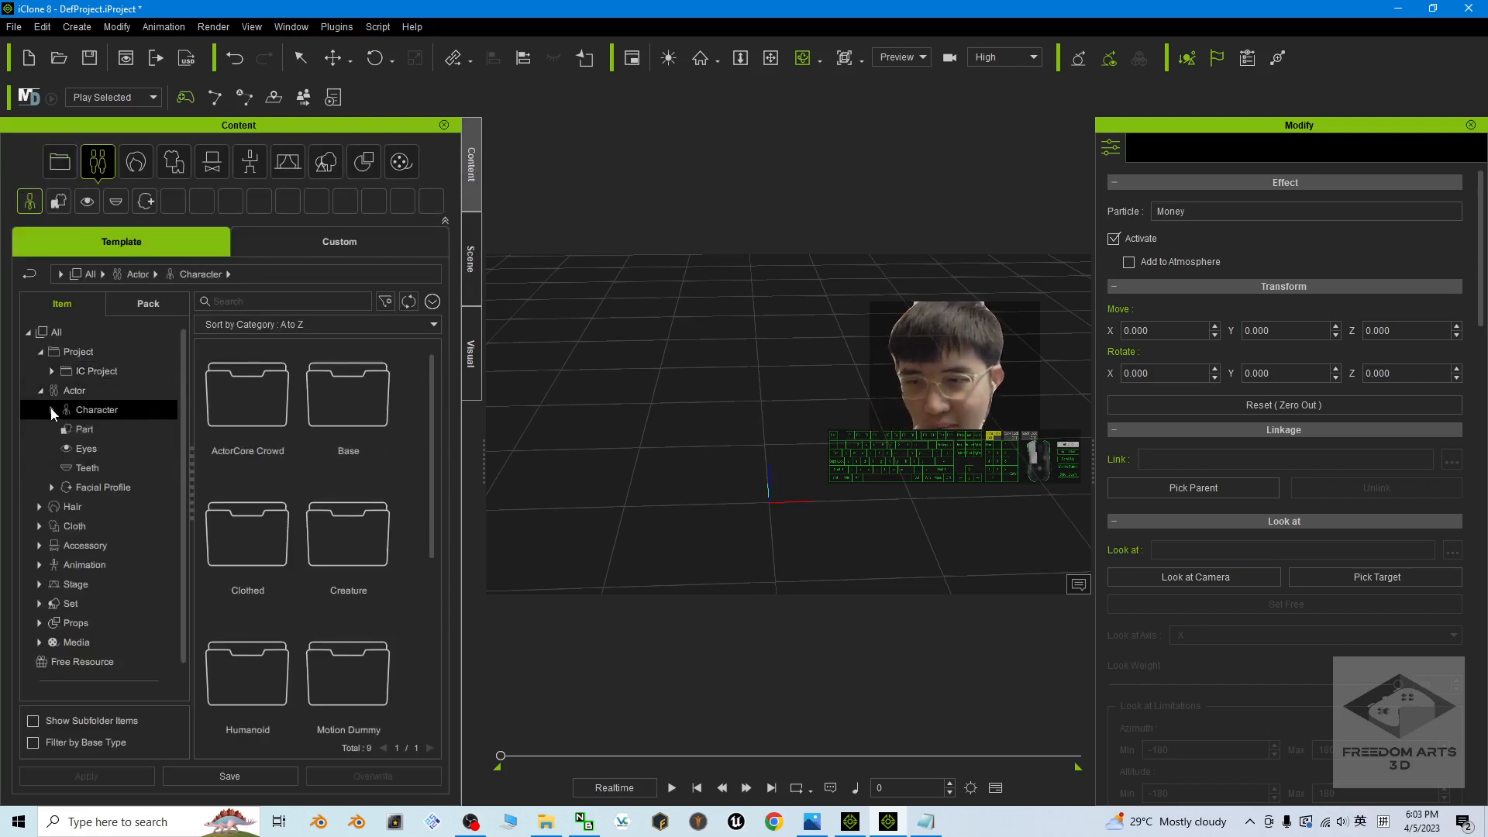
Add Party_F_0001 from ActorCore Crowd to the scene and play it with bills raining around her.
{"action": "double_click", "coordinate": [246, 394]}
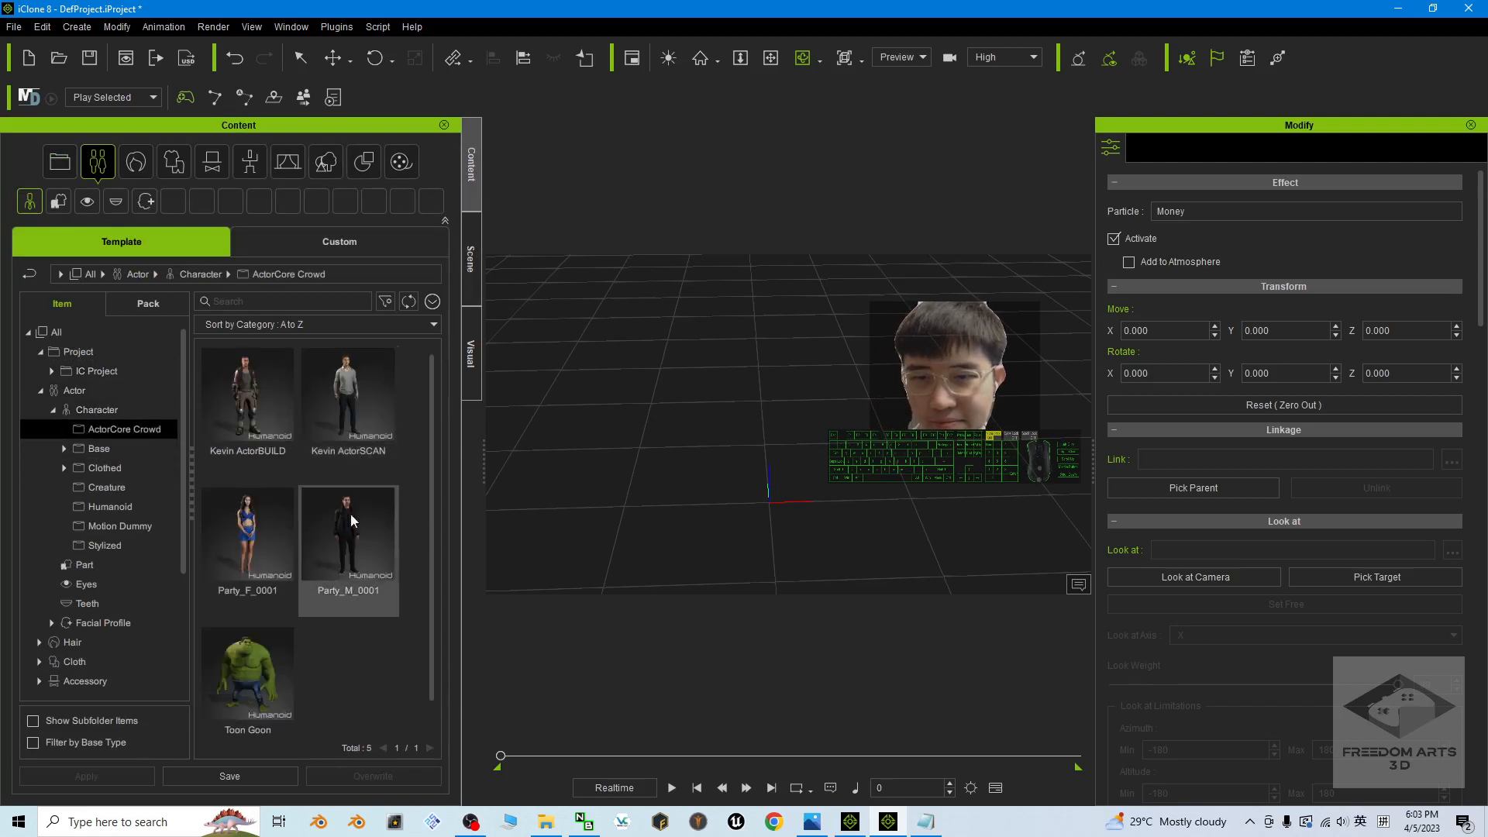
{"action": "left_click", "coordinate": [247, 530]}
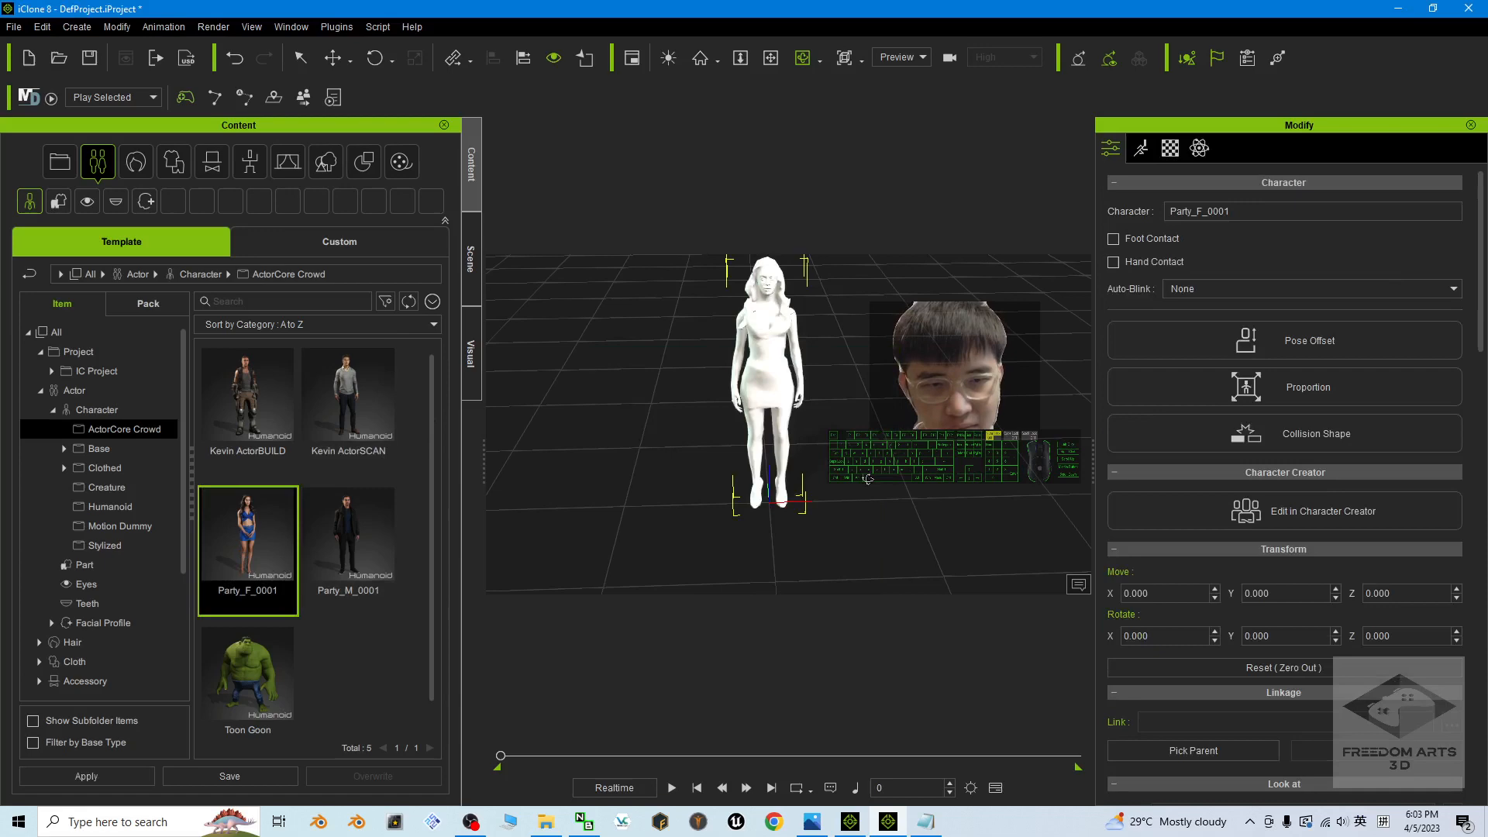
{"action": "double_click", "coordinate": [246, 550]}
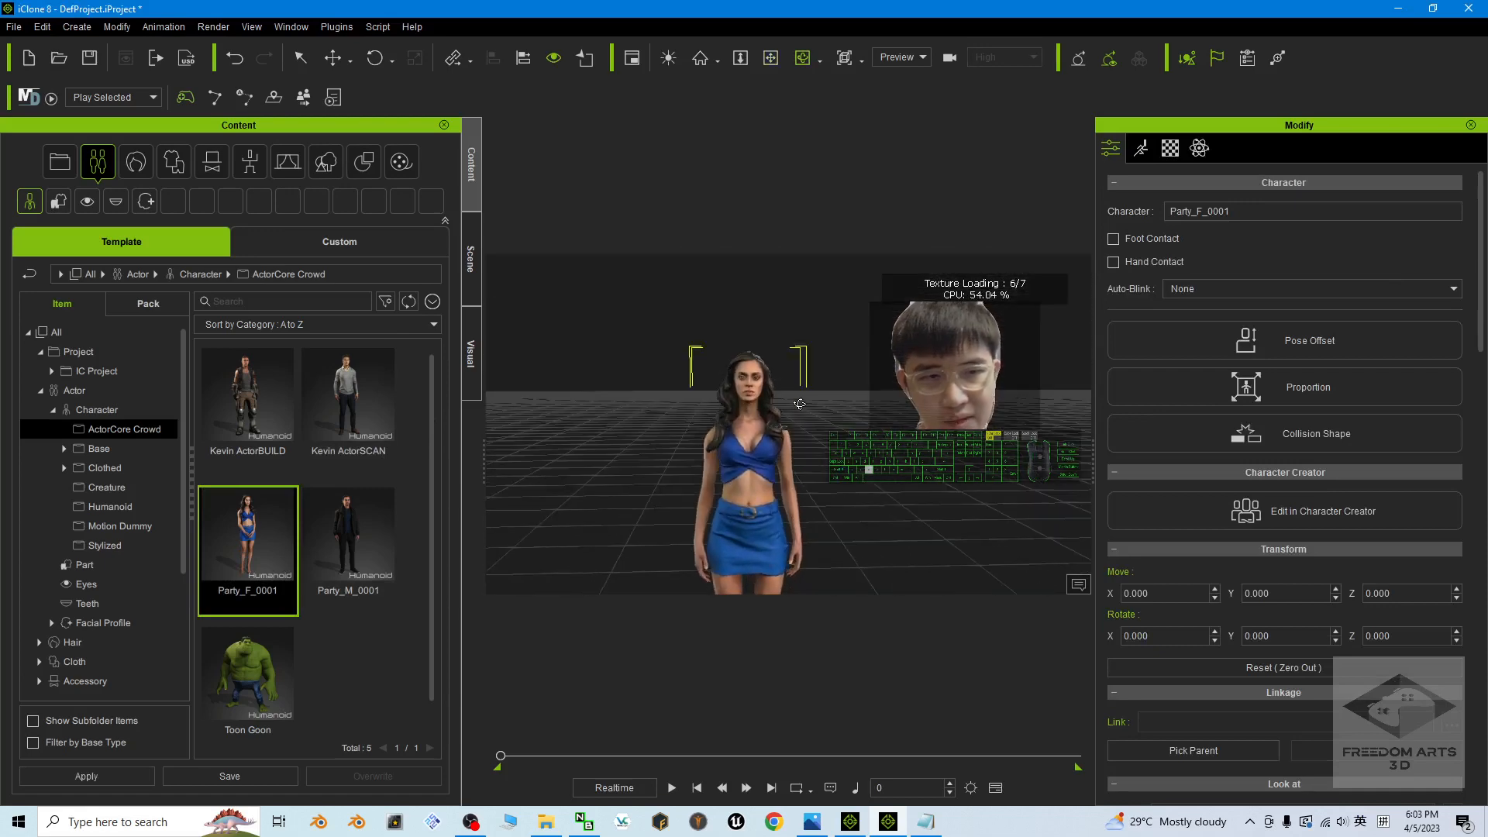
{"action": "left_click", "coordinate": [671, 787]}
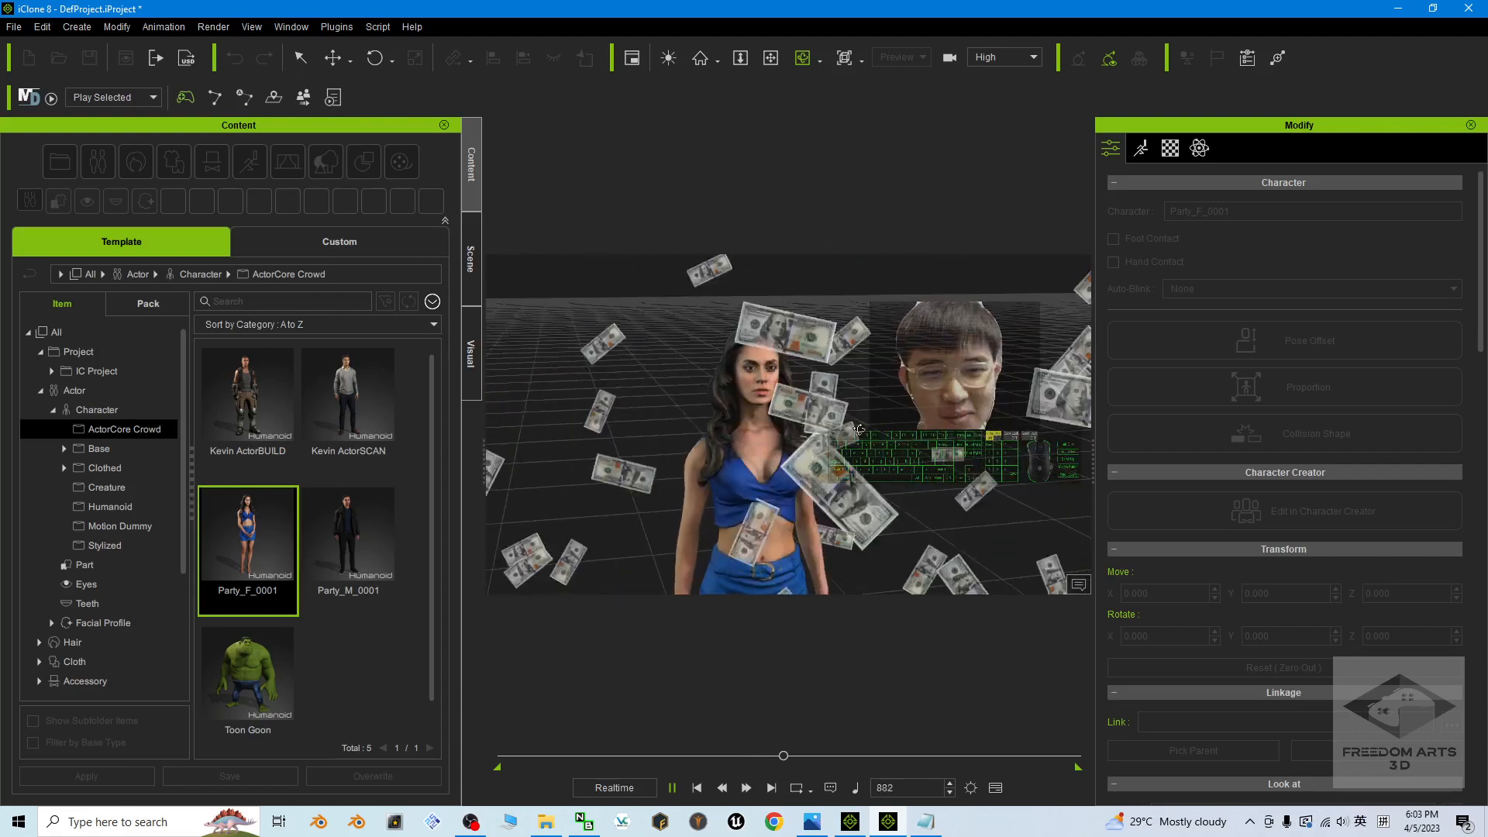
Switch back to the iClone 7 scene with the man amid falling bills.
{"action": "left_click", "coordinate": [696, 788]}
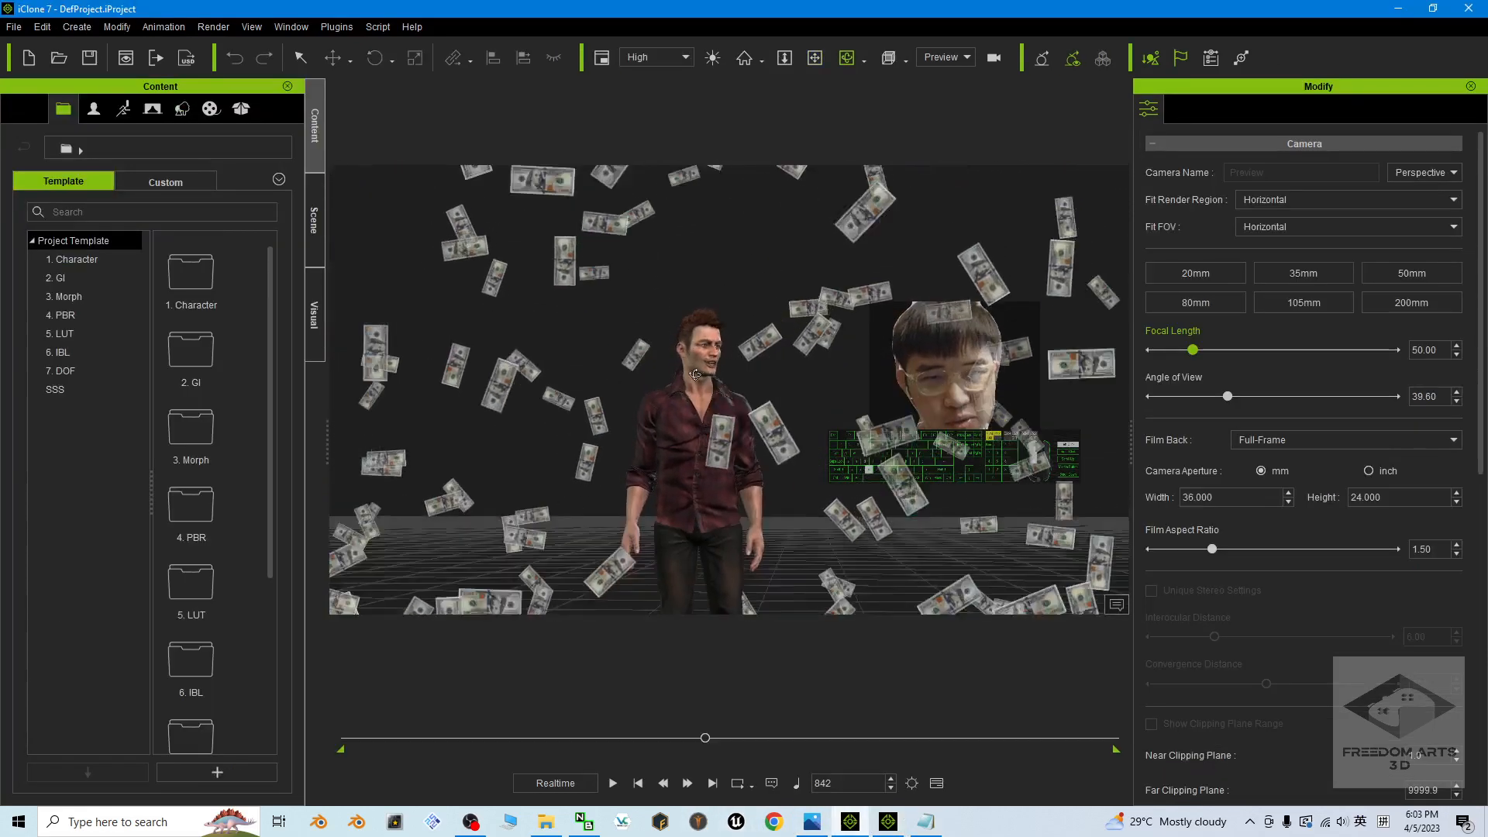
Replay the money rain, stop at frame 1, and show the Scene list with Particle > Money.
{"action": "left_click", "coordinate": [612, 782]}
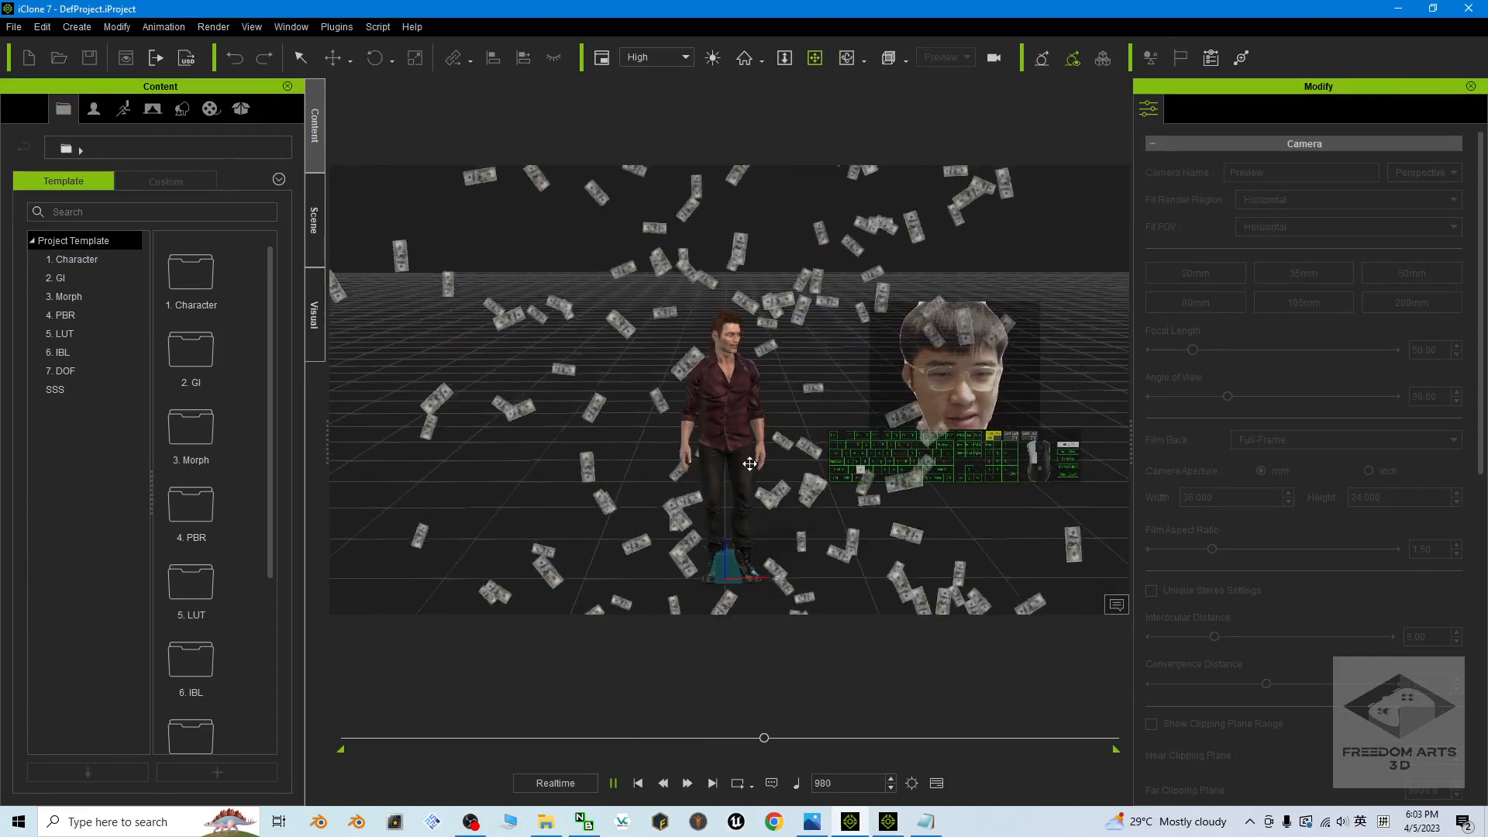
{"action": "left_click", "coordinate": [637, 783]}
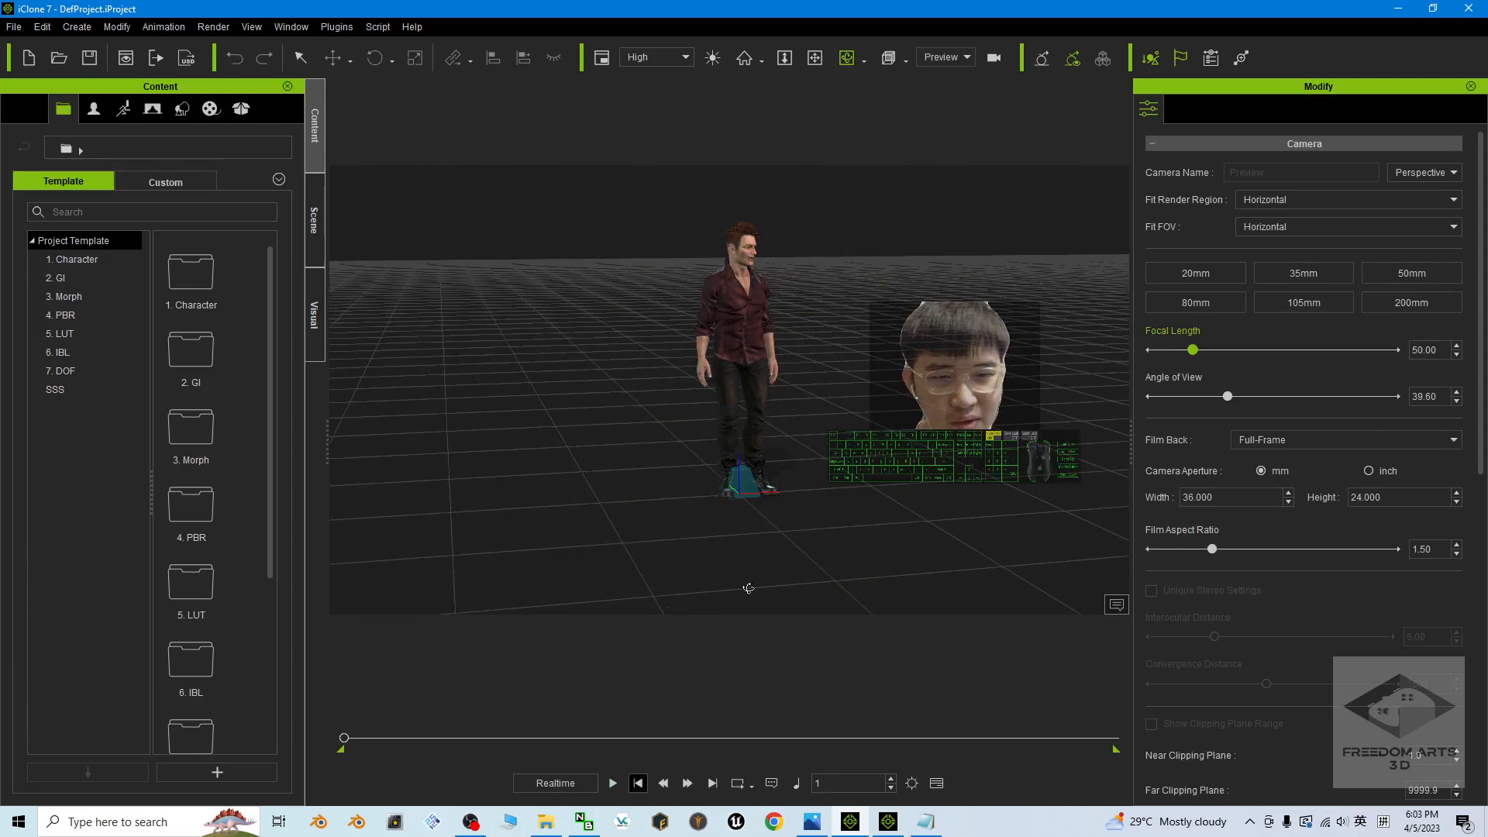
{"action": "left_click", "coordinate": [313, 214]}
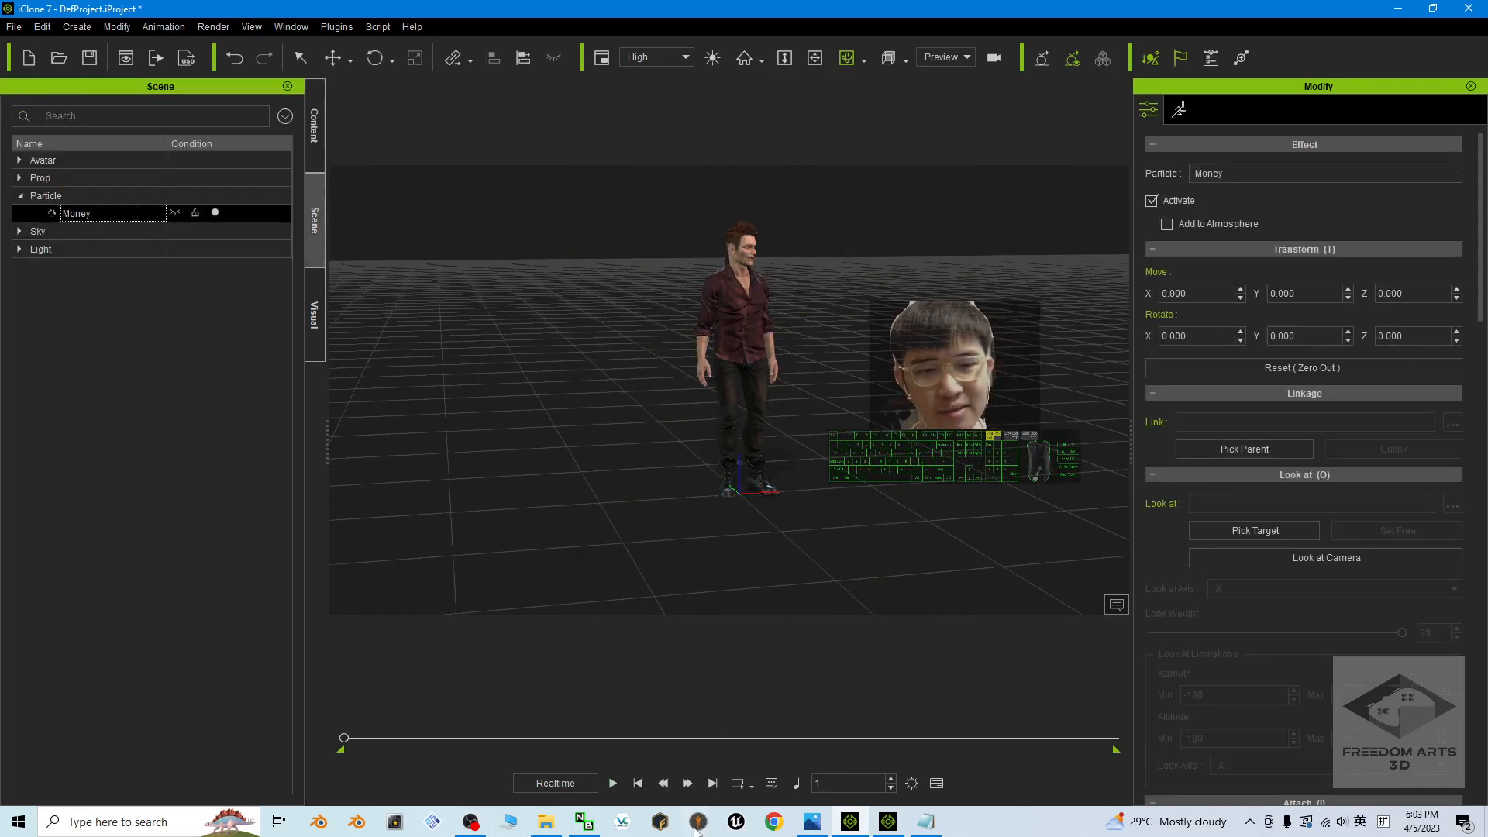
Play the money rain around the man, rewind to frame 1, and switch to the Money Rain Fall cover image in Photos.
{"action": "left_click", "coordinate": [612, 783]}
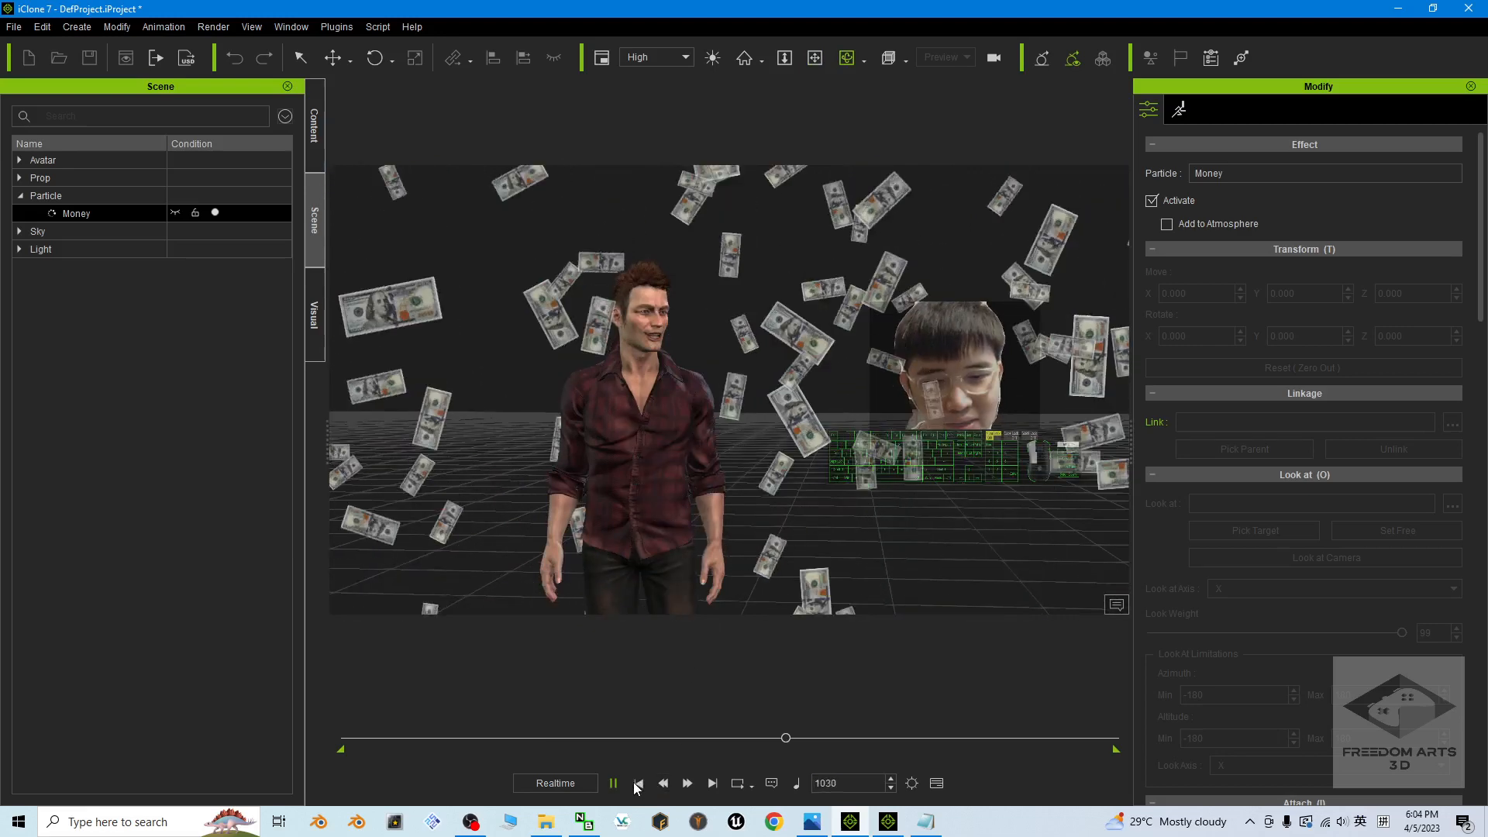
{"action": "left_click", "coordinate": [612, 782]}
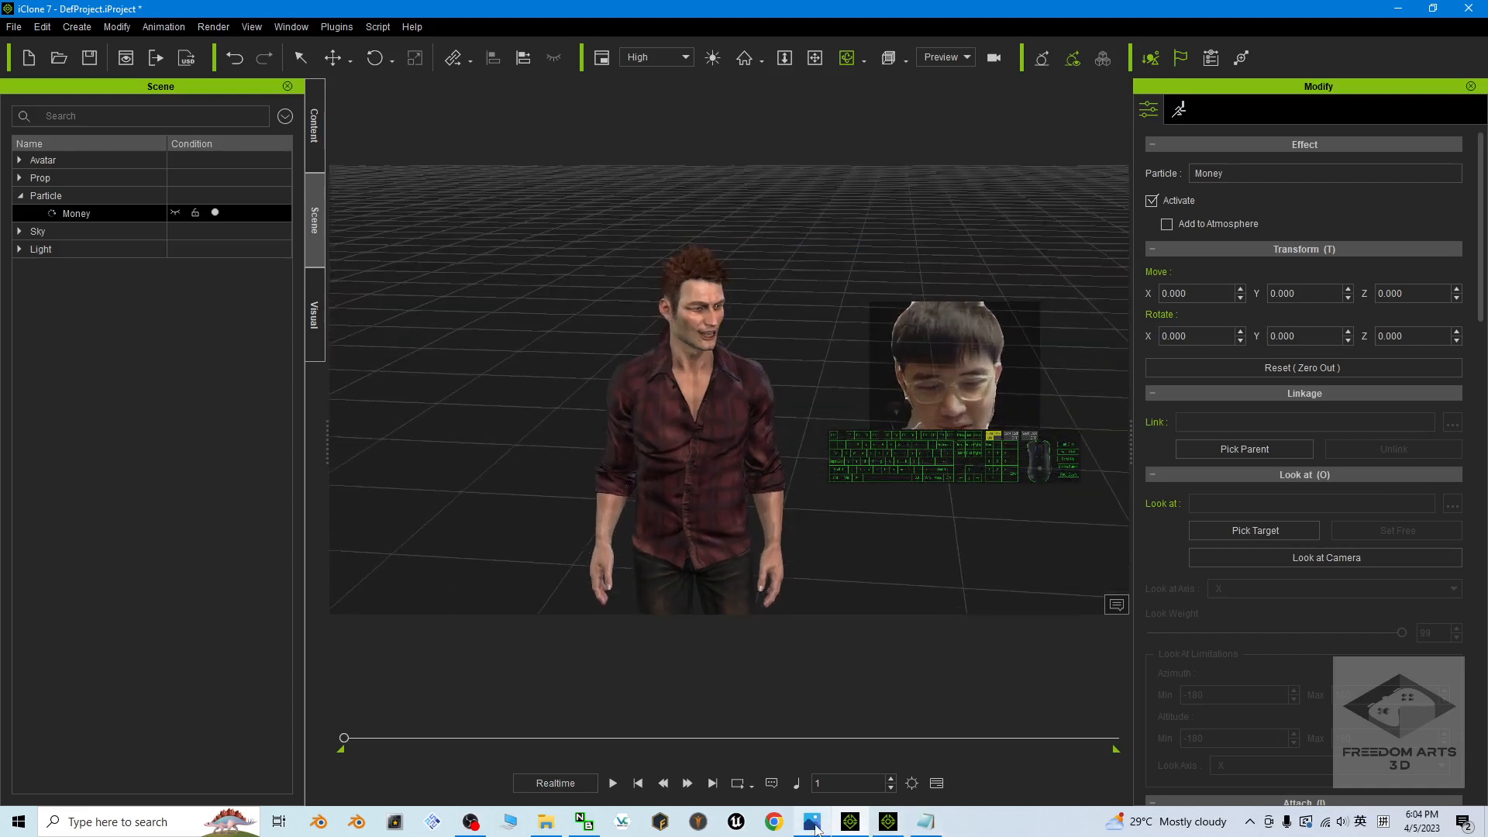
{"action": "left_click", "coordinate": [811, 821]}
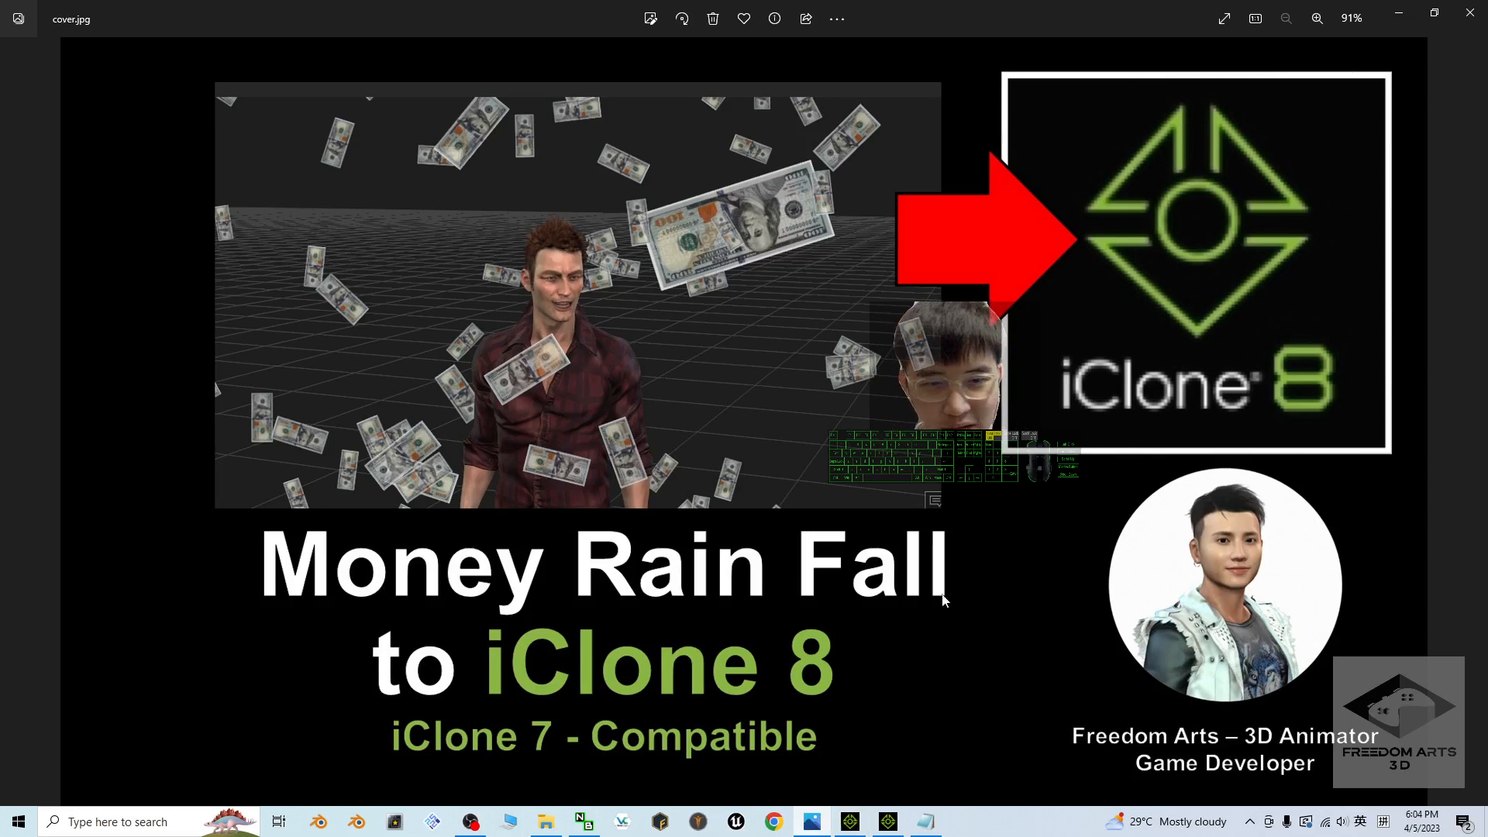
{"action": "mouse_move", "coordinate": [565, 615]}
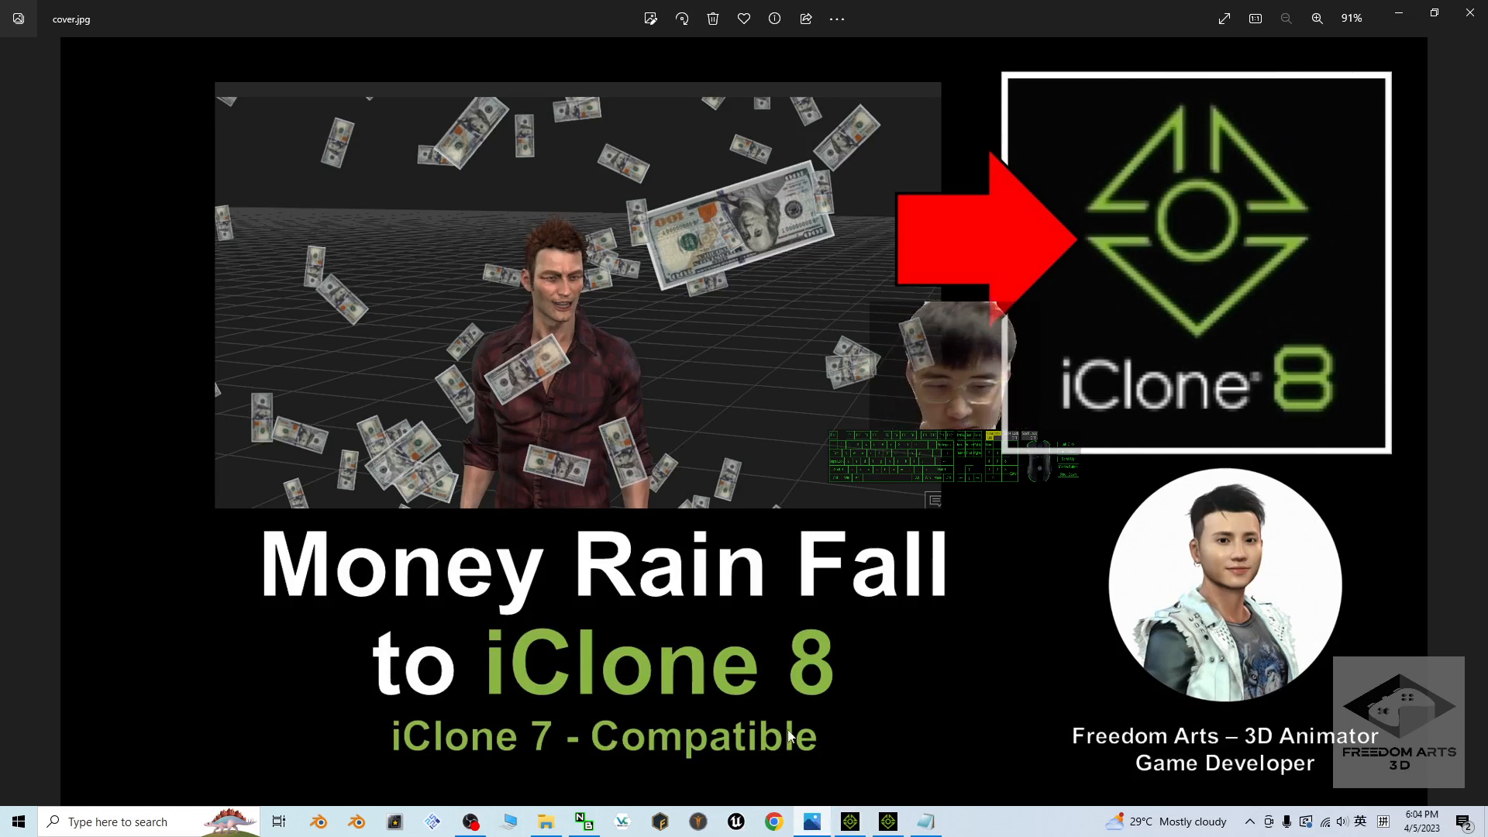
{"action": "mouse_move", "coordinate": [702, 758]}
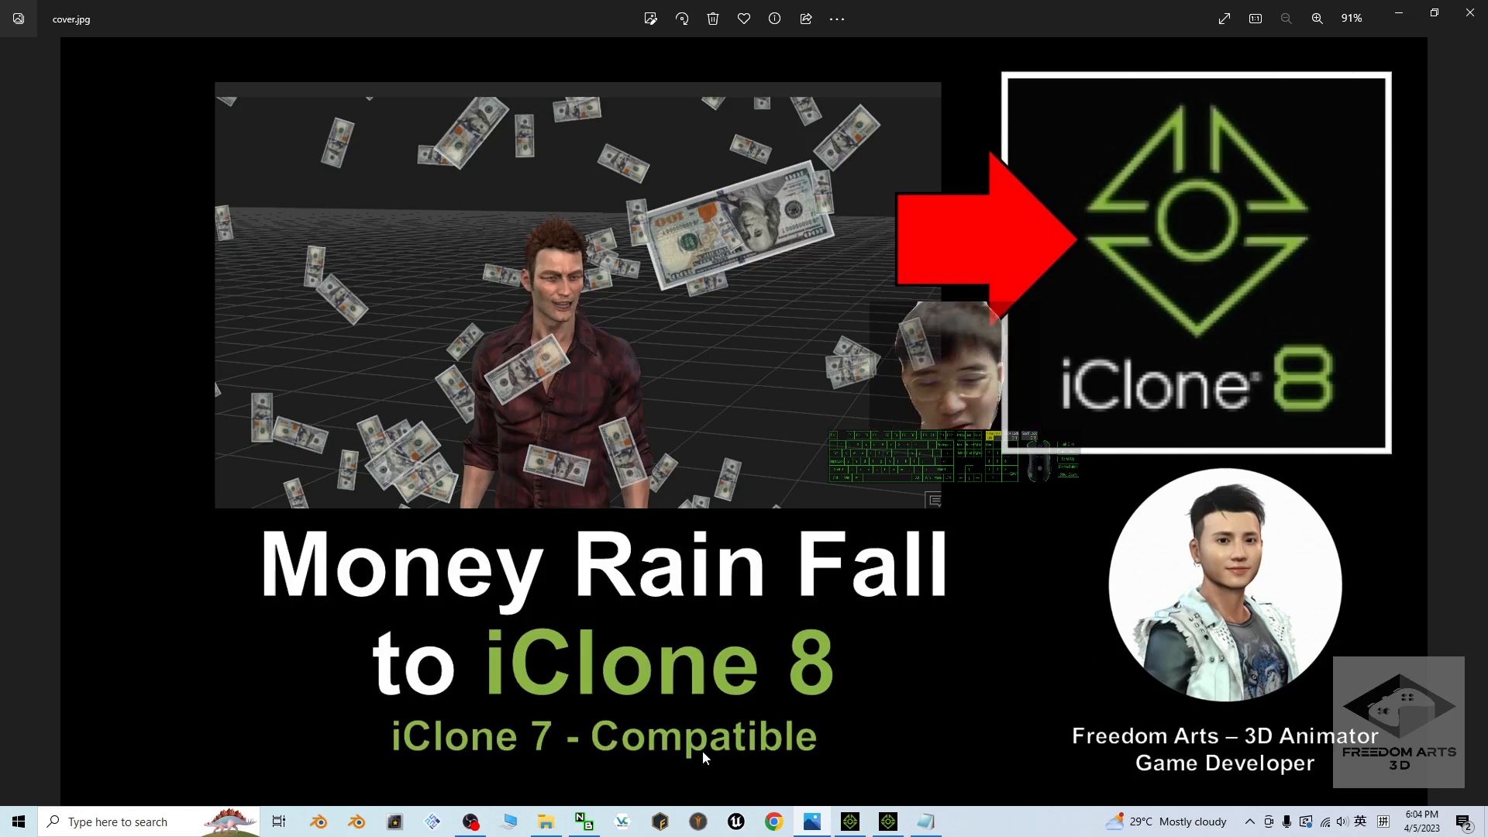
{"action": "mouse_move", "coordinate": [839, 594]}
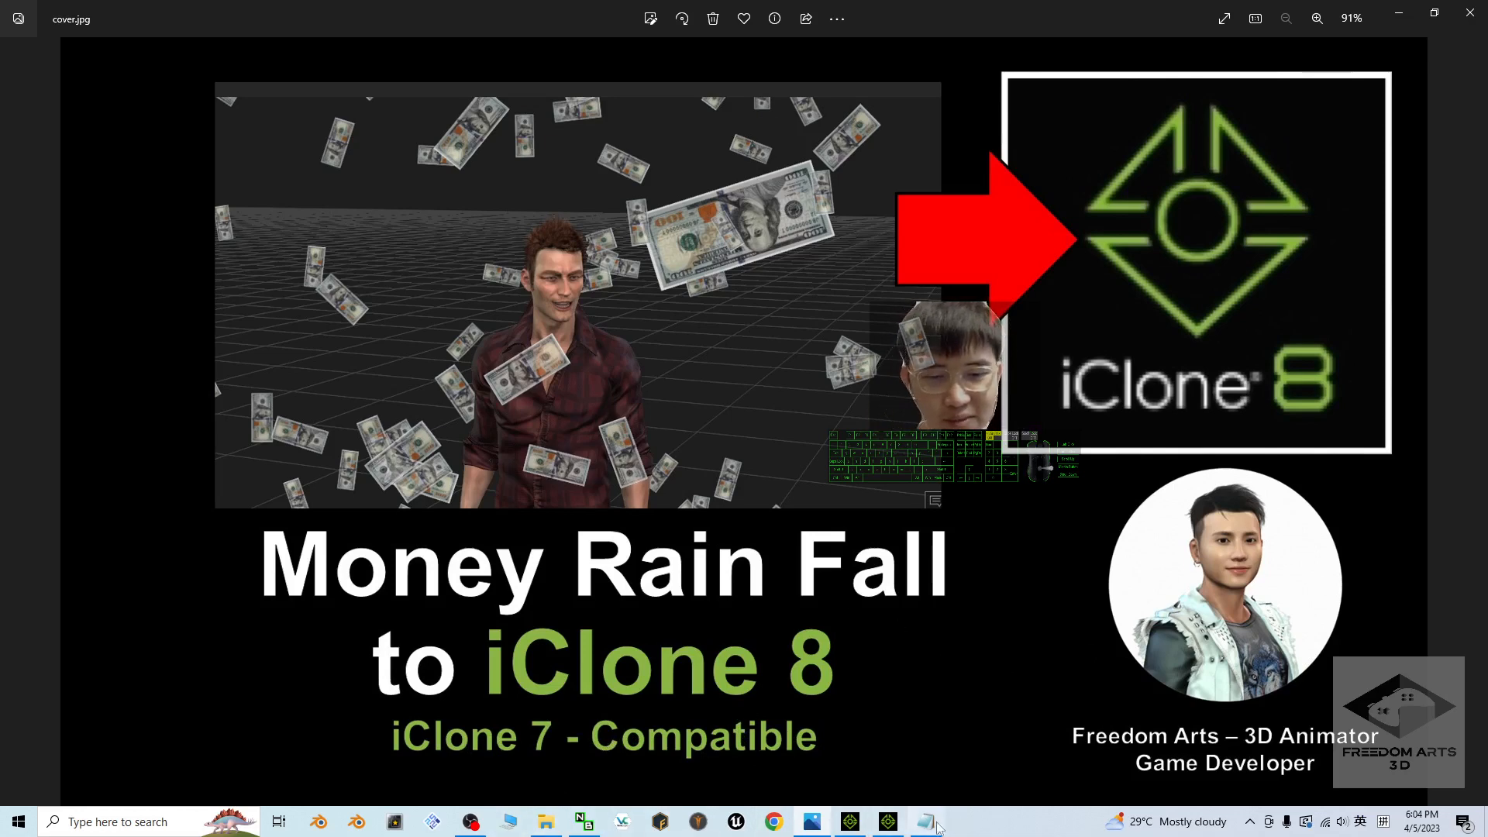
Return to iClone 8 and play the scene with the Party_F_0001 character.
{"action": "left_click", "coordinate": [925, 821]}
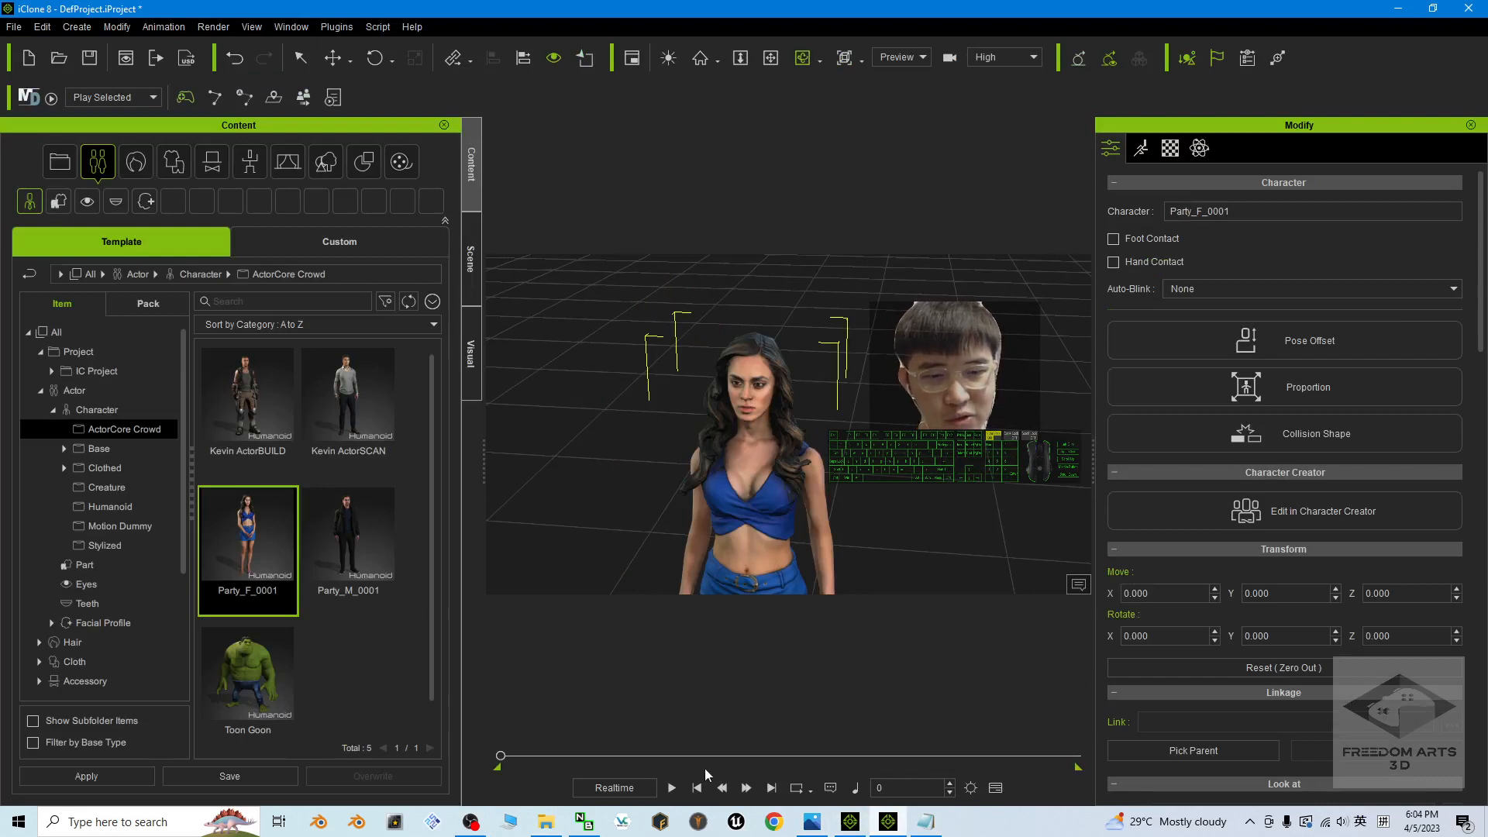
{"action": "left_click", "coordinate": [671, 788]}
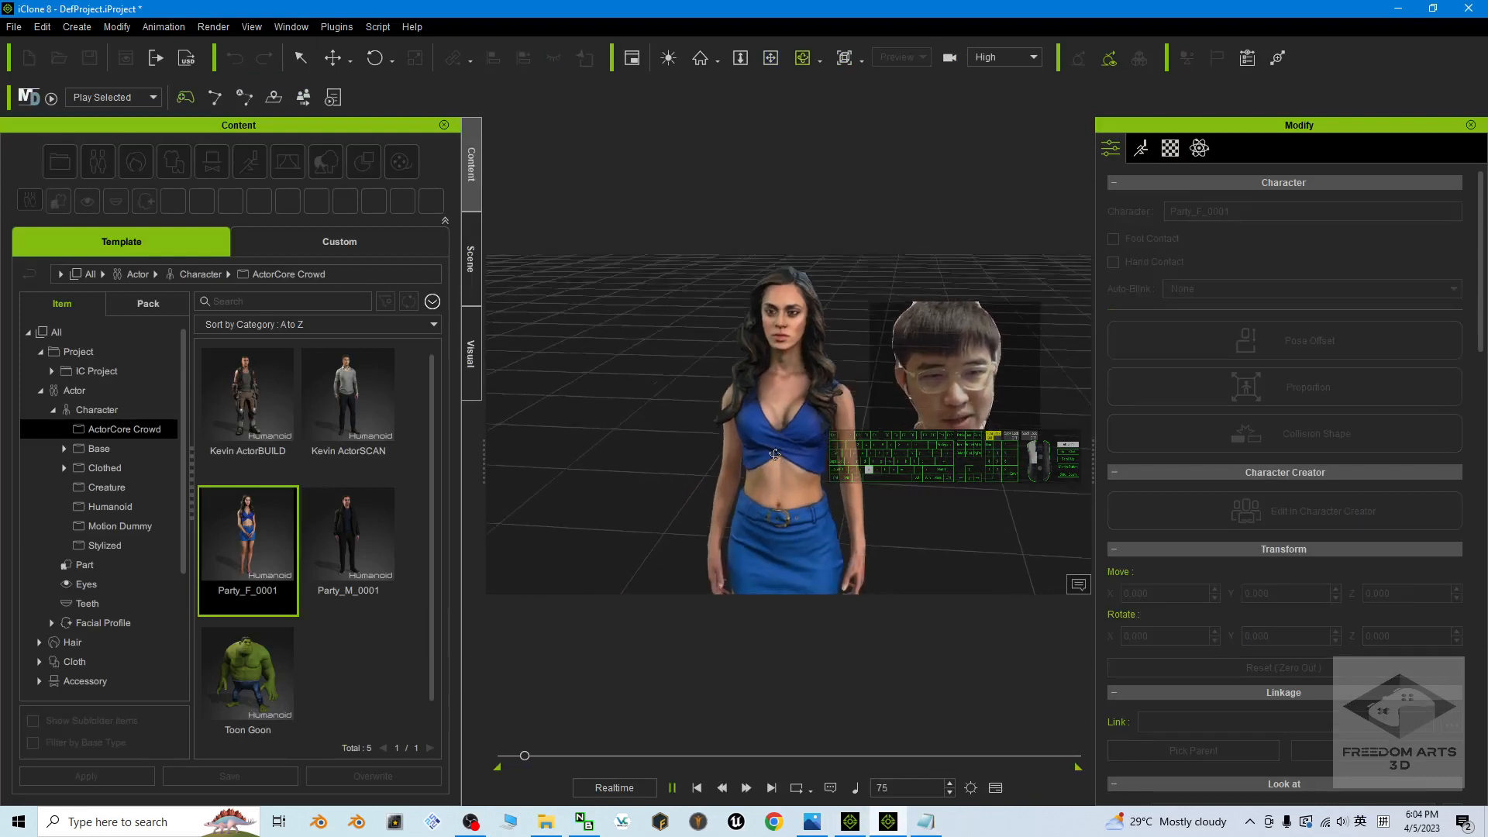